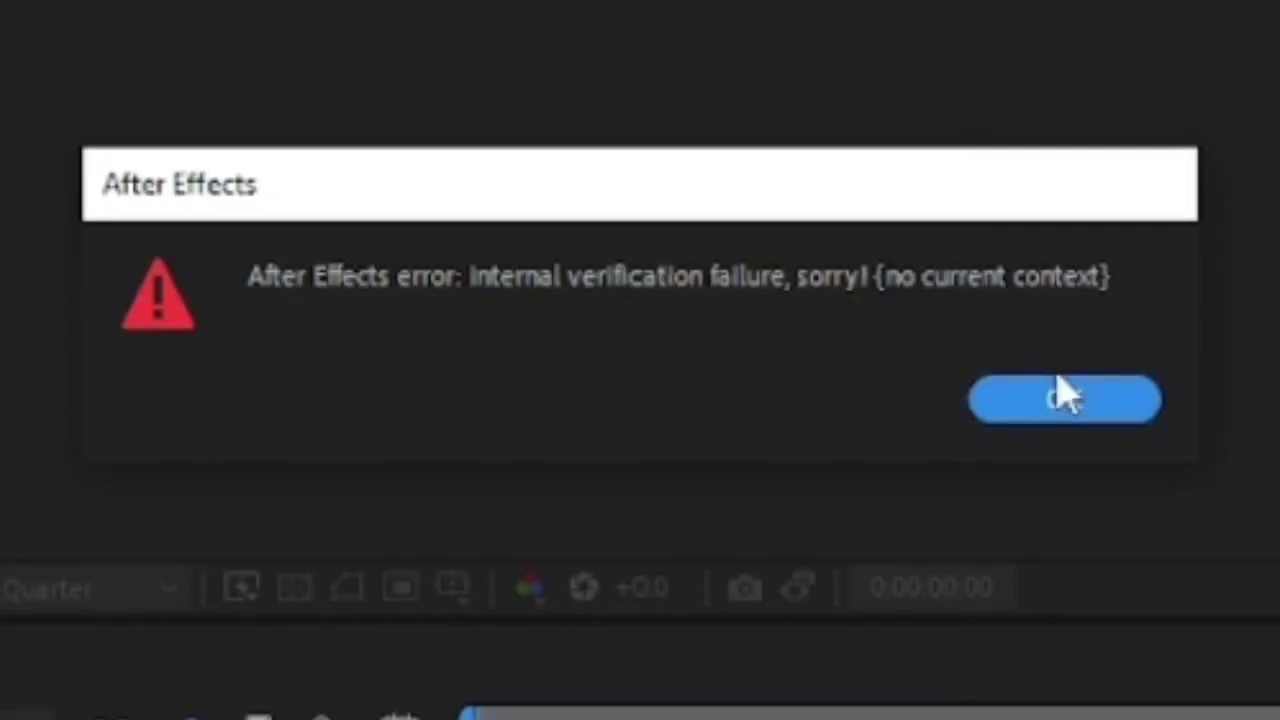
Step: Acknowledge the verification failure, crash-in-progress, can't-continue and save-before-quitting errors until the save-copy dialog appears
left_click(1064, 400)
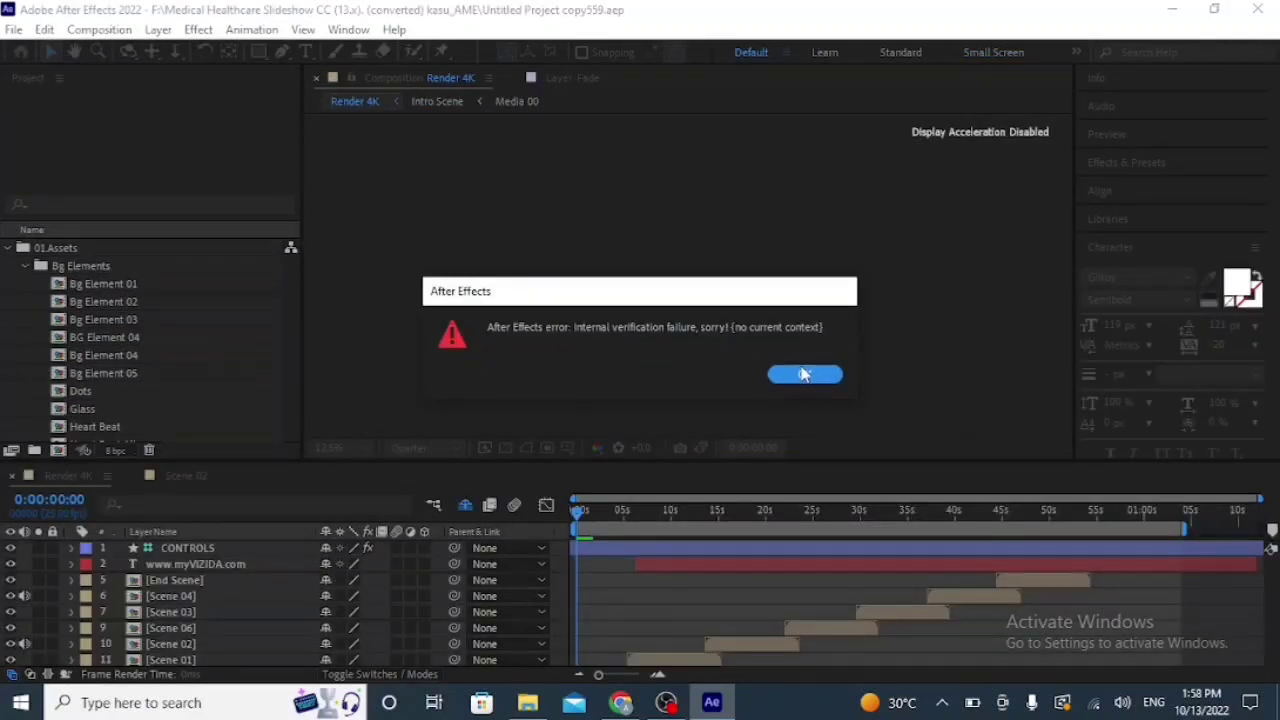
left_click(804, 374)
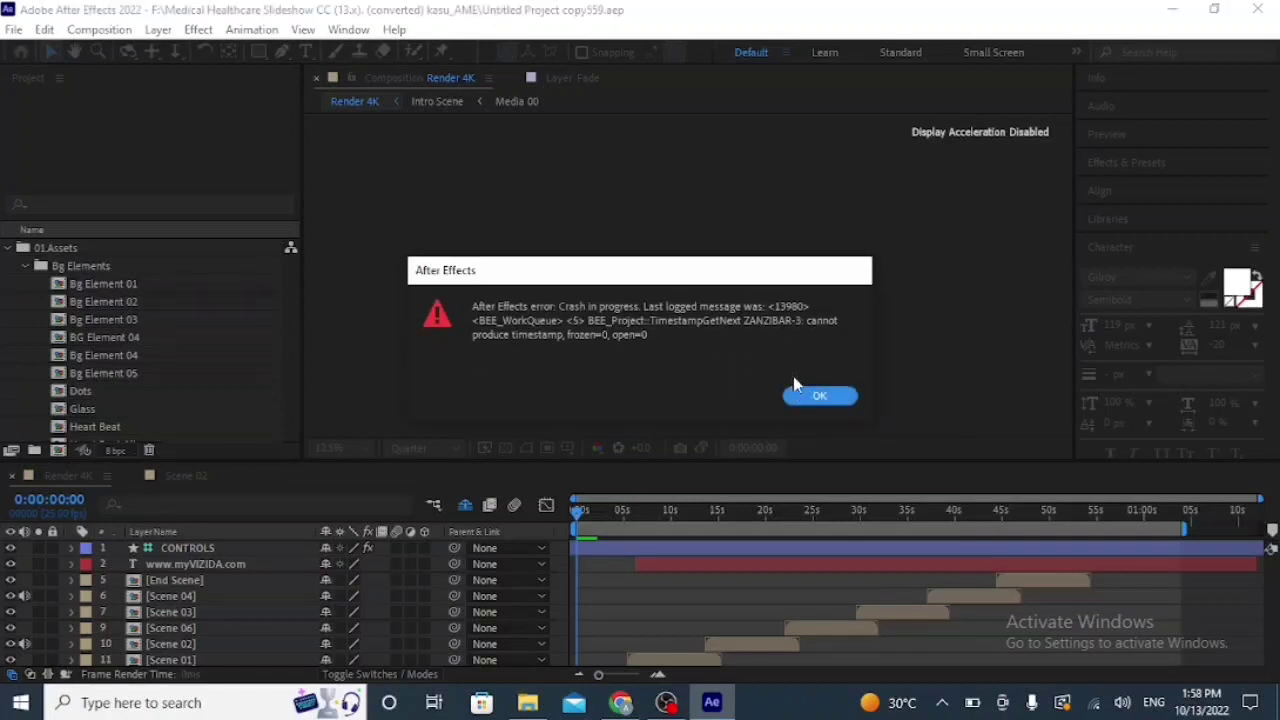
left_click(820, 396)
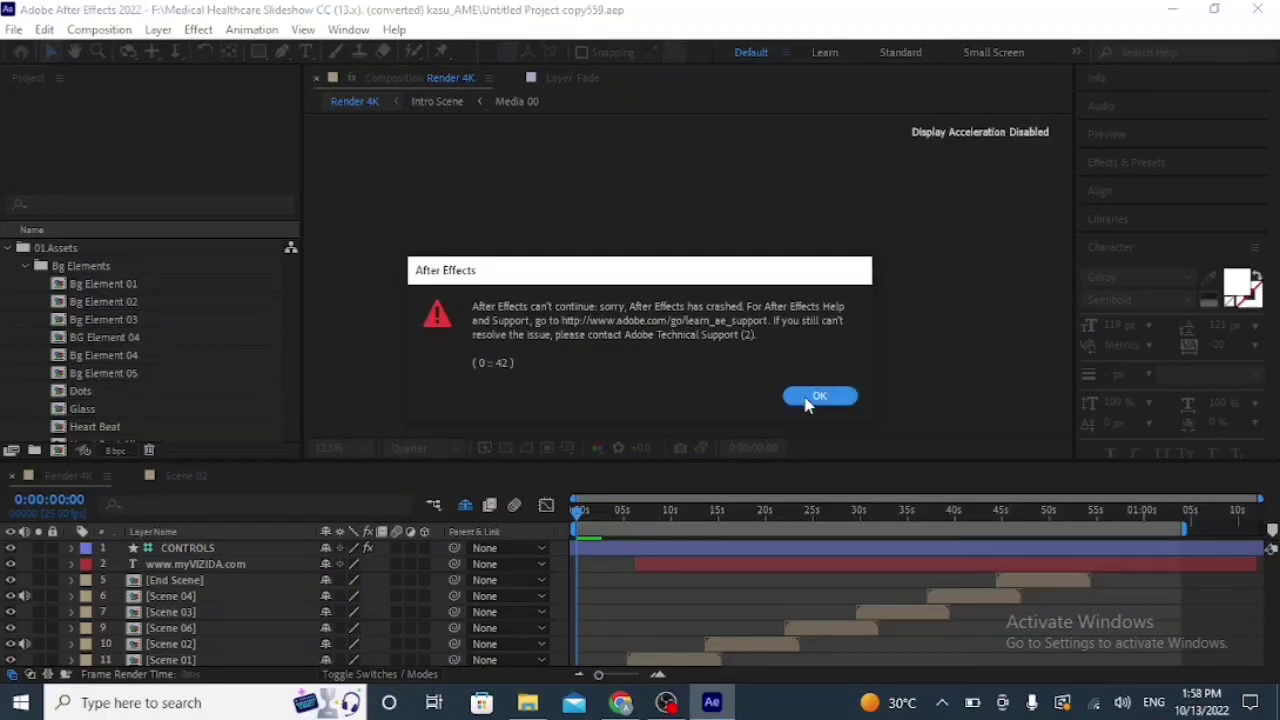
left_click(820, 396)
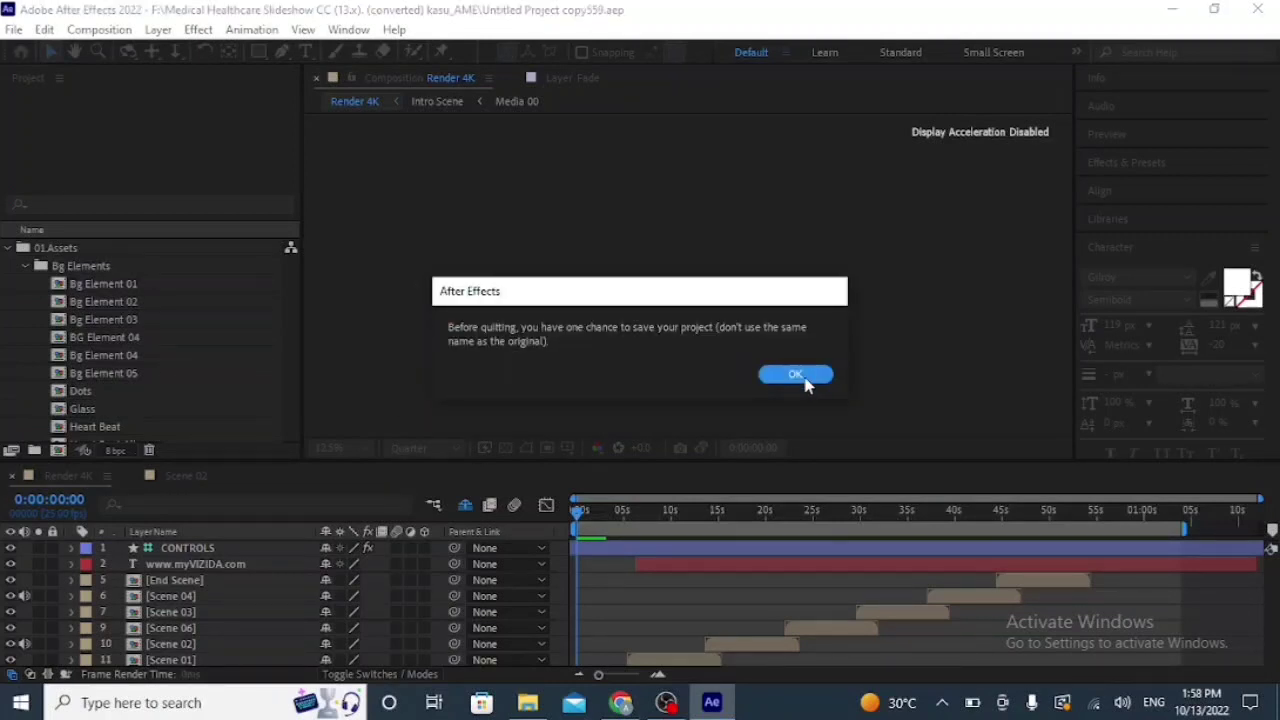
left_click(796, 374)
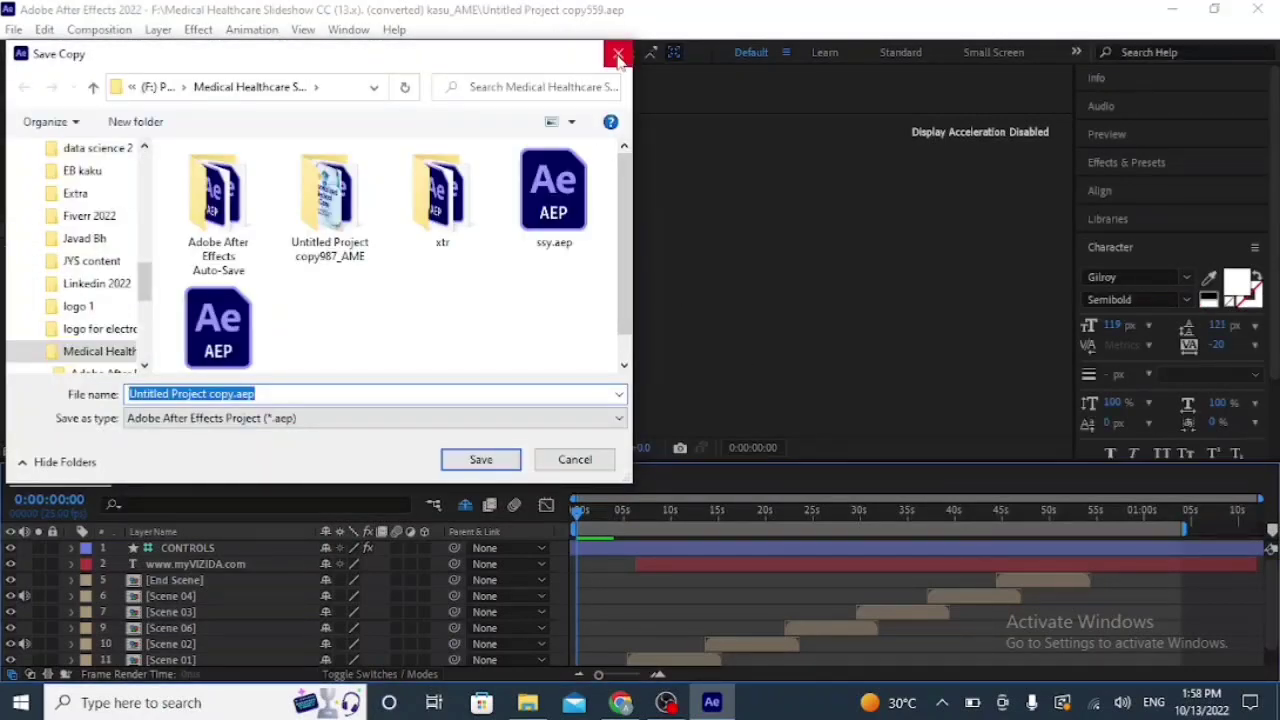
Step: Dismiss the Save Copy dialog without saving the crashed project
left_click(618, 52)
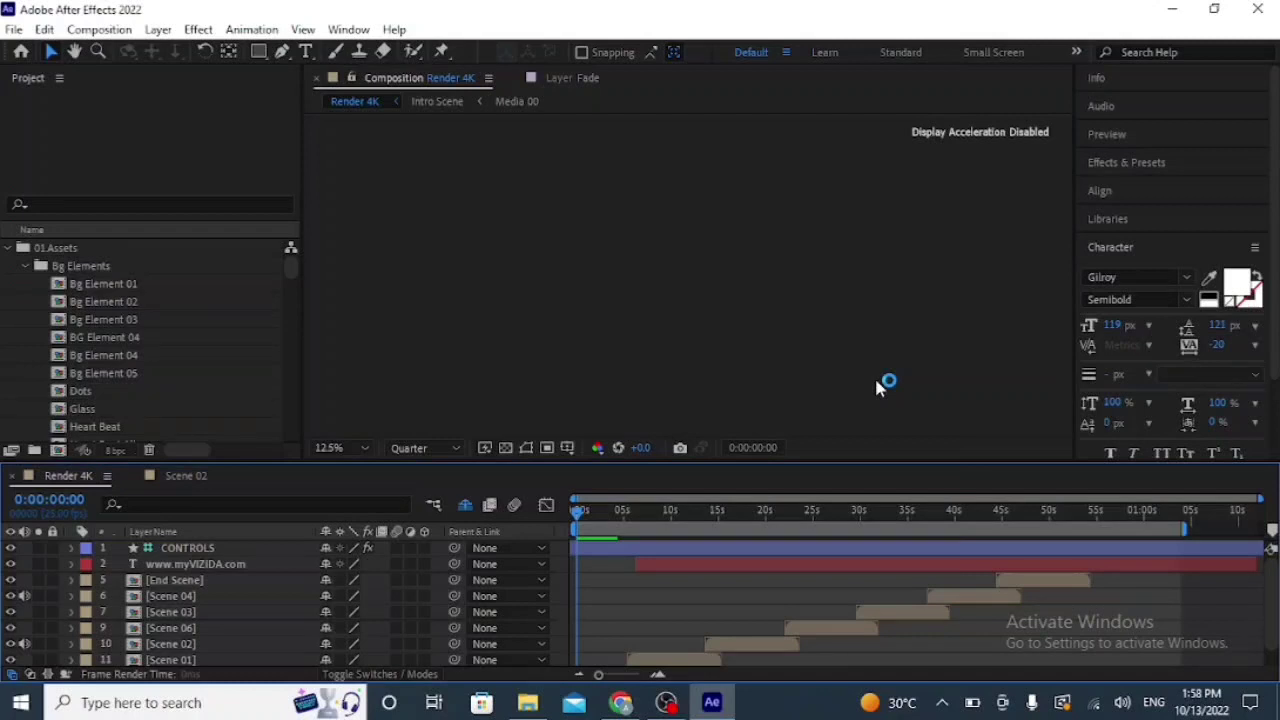
mouse_move(878, 388)
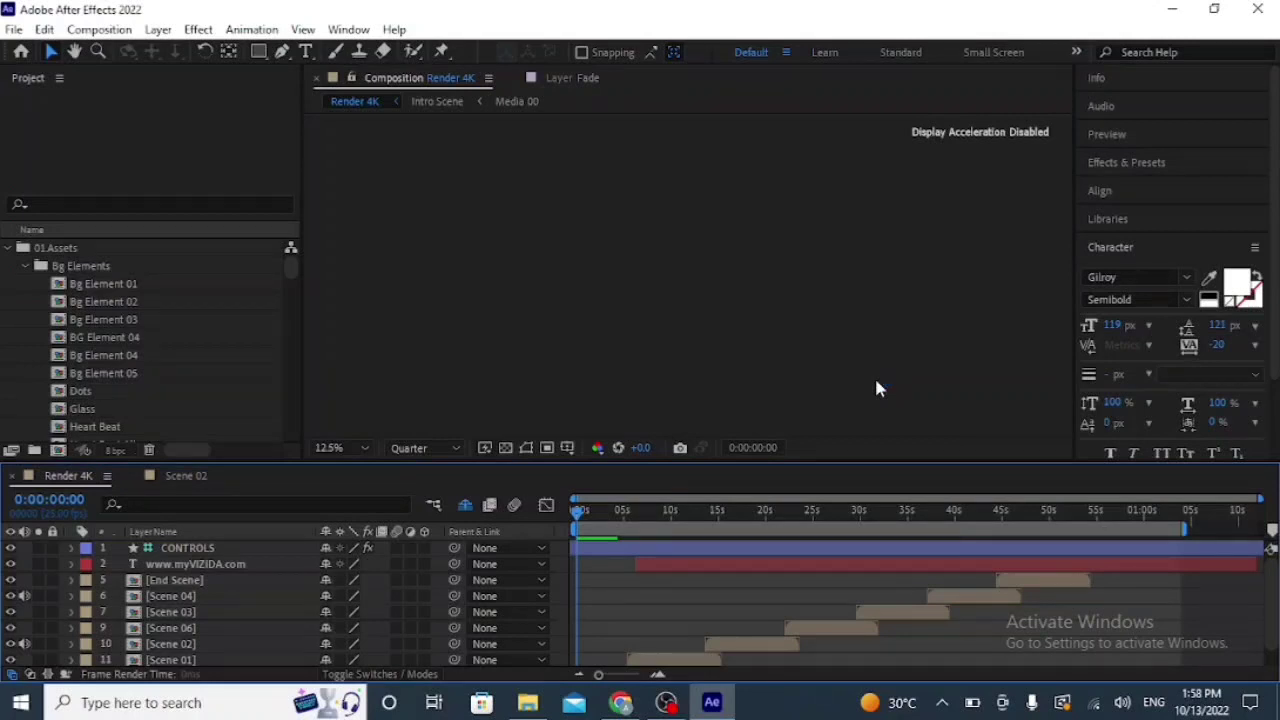
mouse_move(1230, 62)
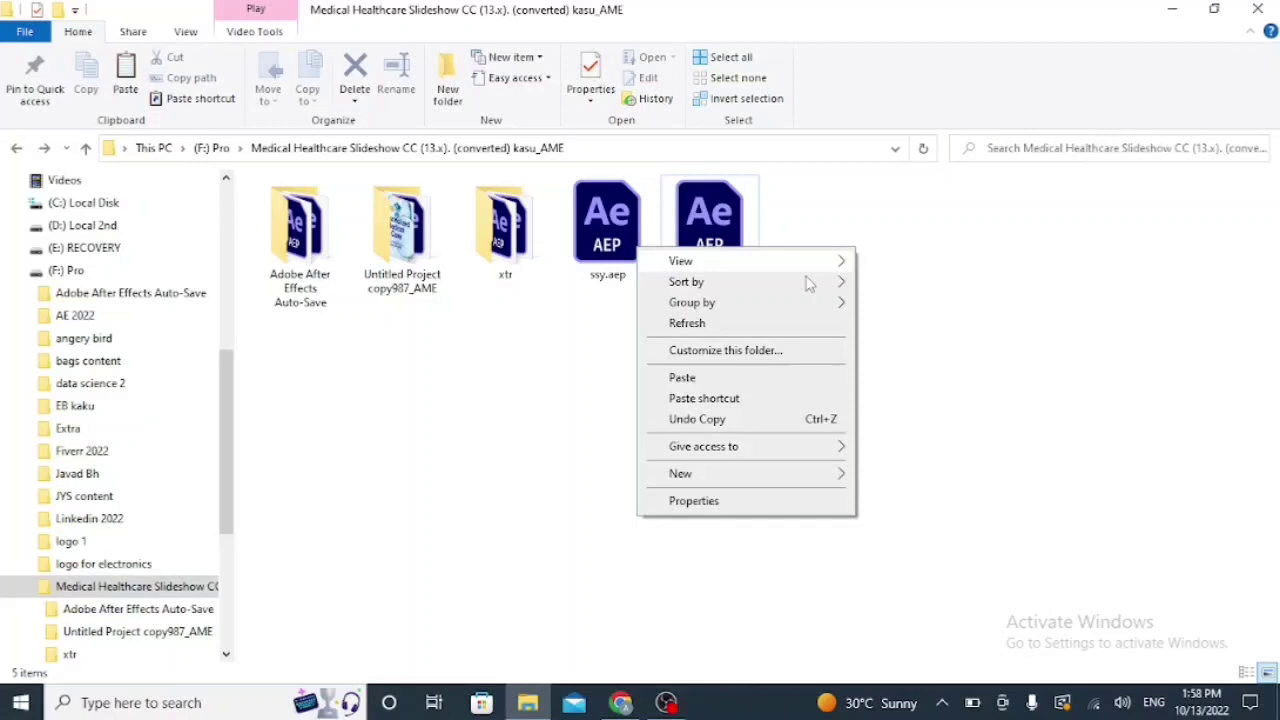
Step: From the Medical Healthcare folder, search 'aft' in the Start menu to relaunch After Effects
left_click(780, 336)
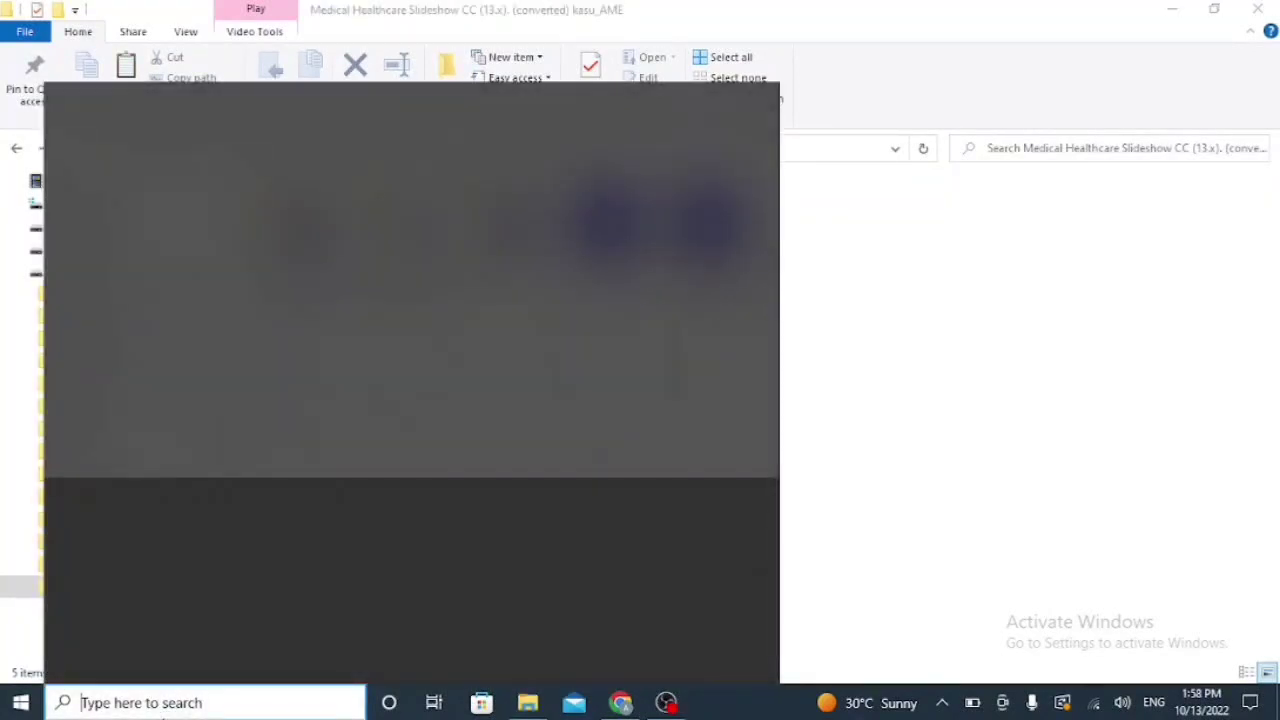
type("aft")
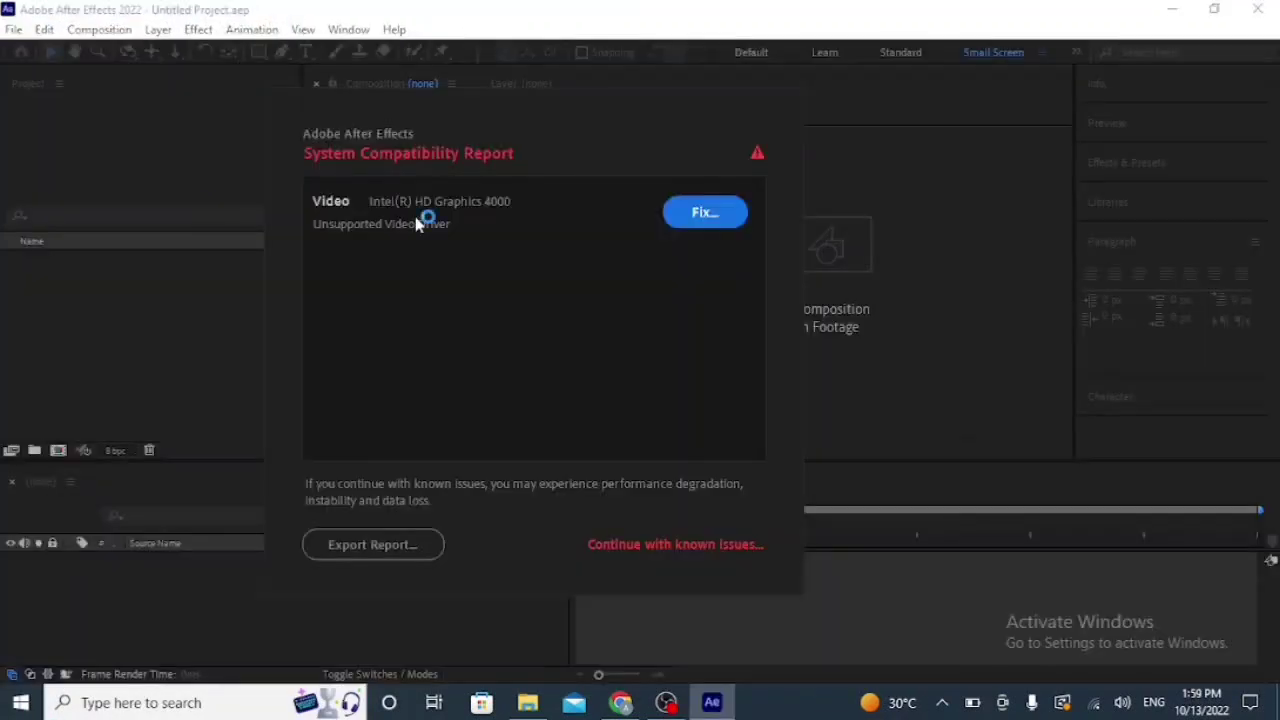
Step: Continue past the System Compatibility Report with known issues into a new untitled project
left_click(676, 544)
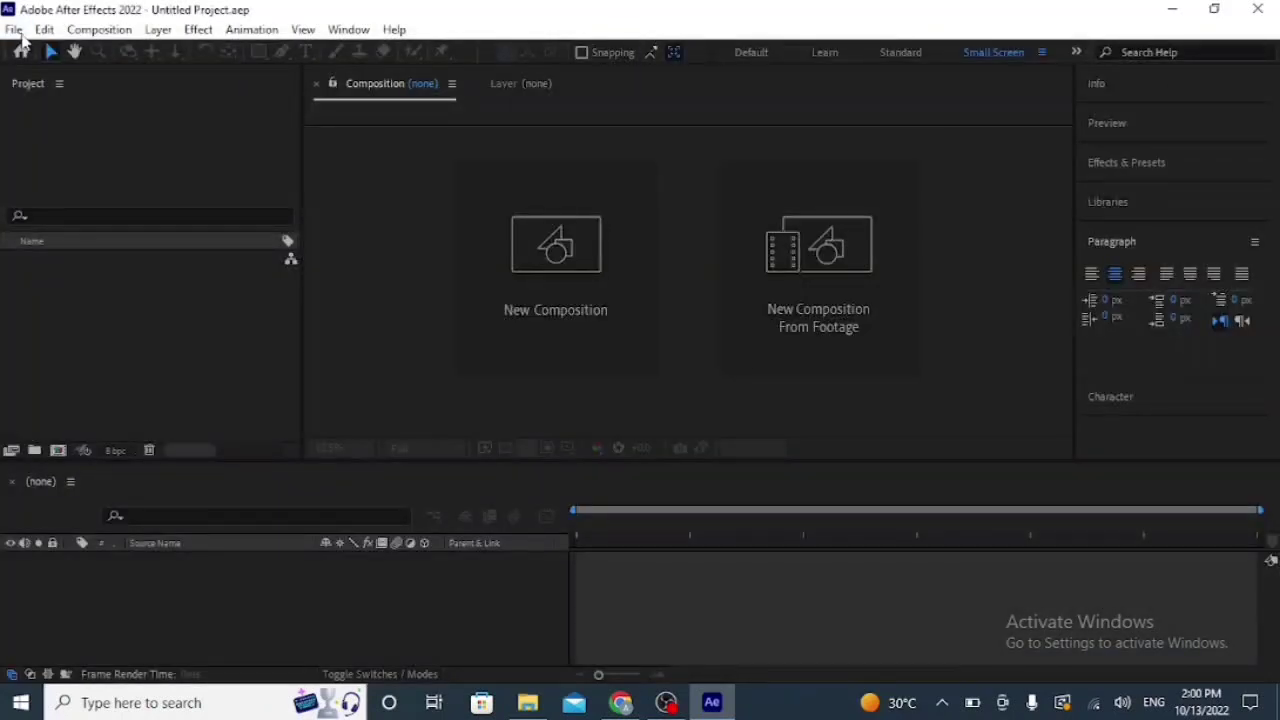
left_click(14, 30)
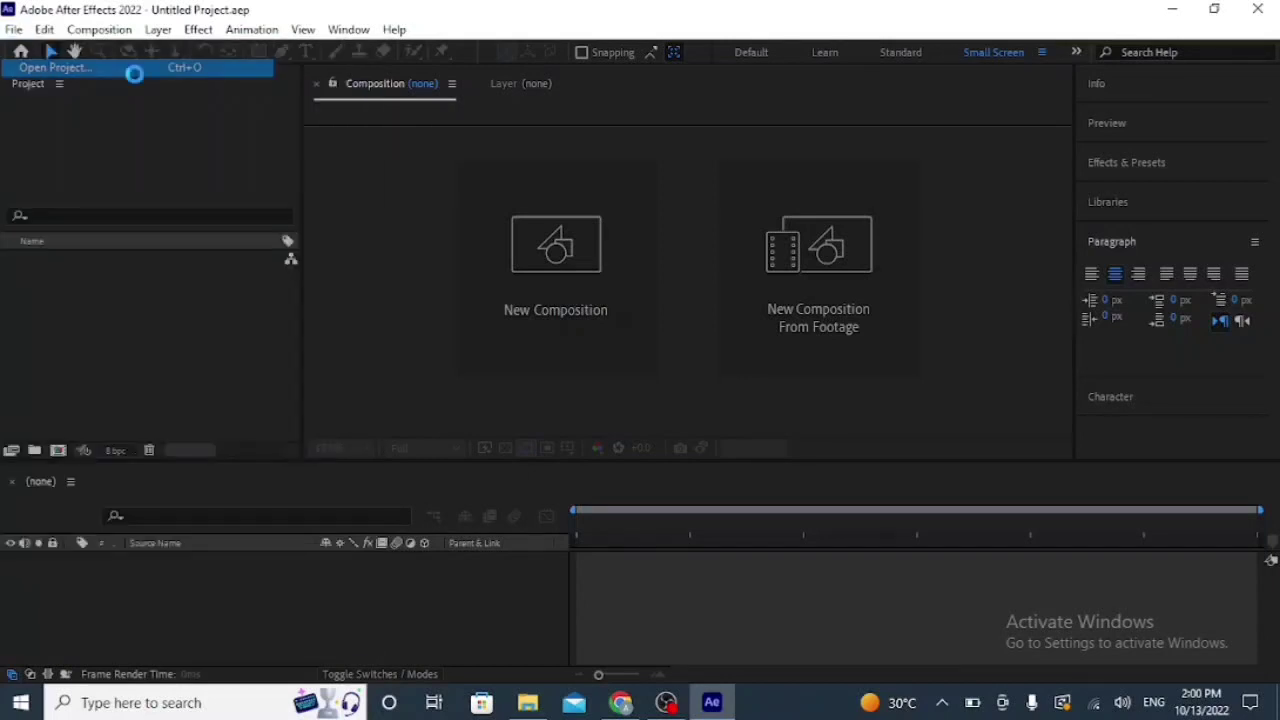
Step: Open Untitled Project copy559.aep via File > Open Project, loading its Render 4K composition
left_click(56, 68)
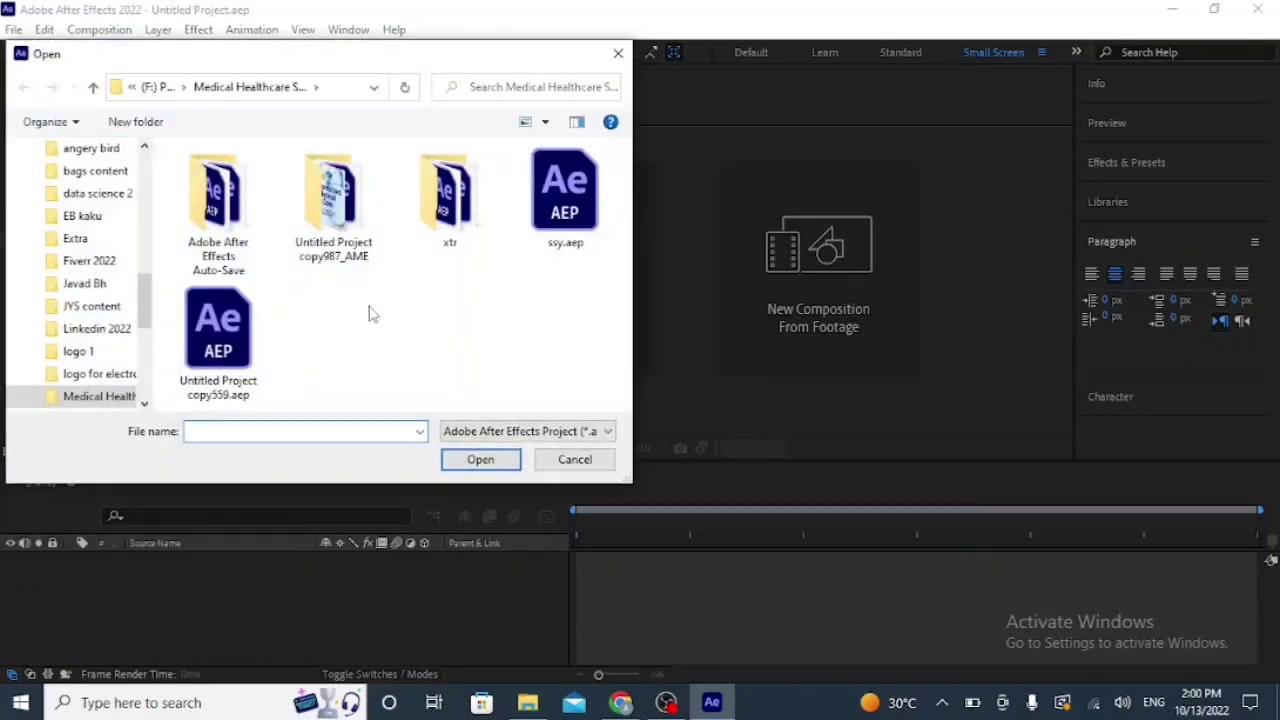
left_click(574, 458)
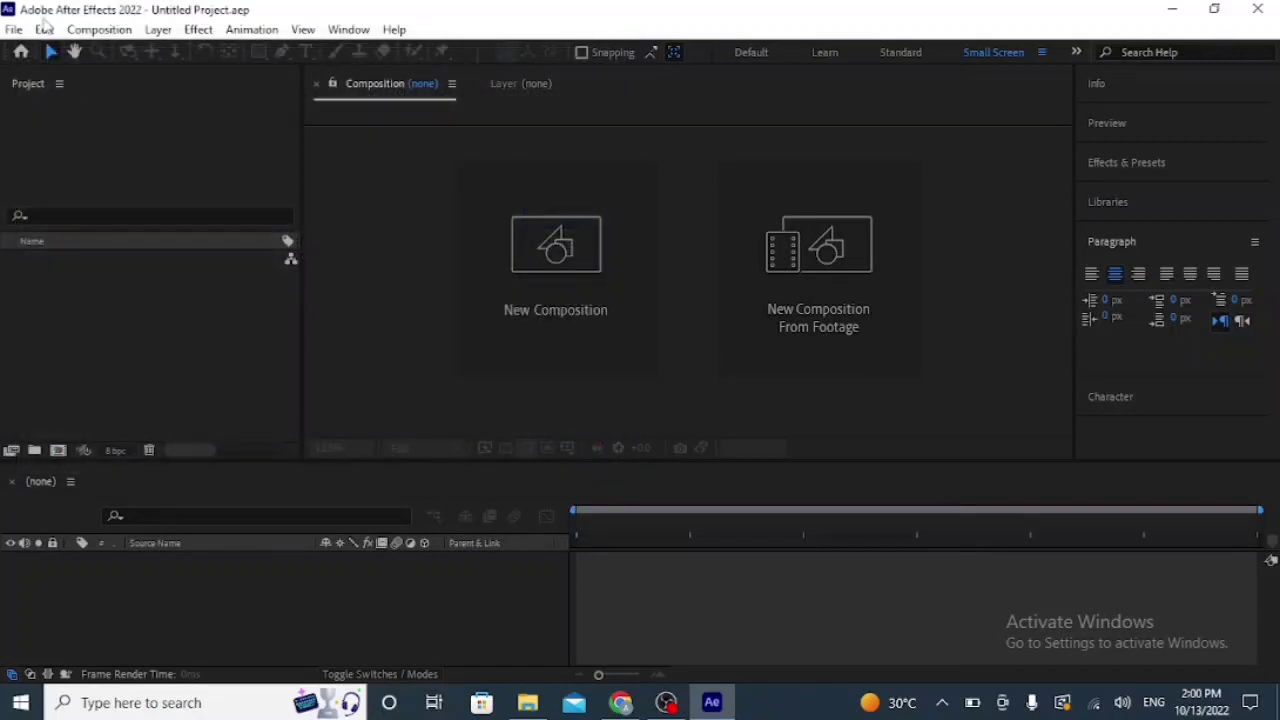
left_click(14, 28)
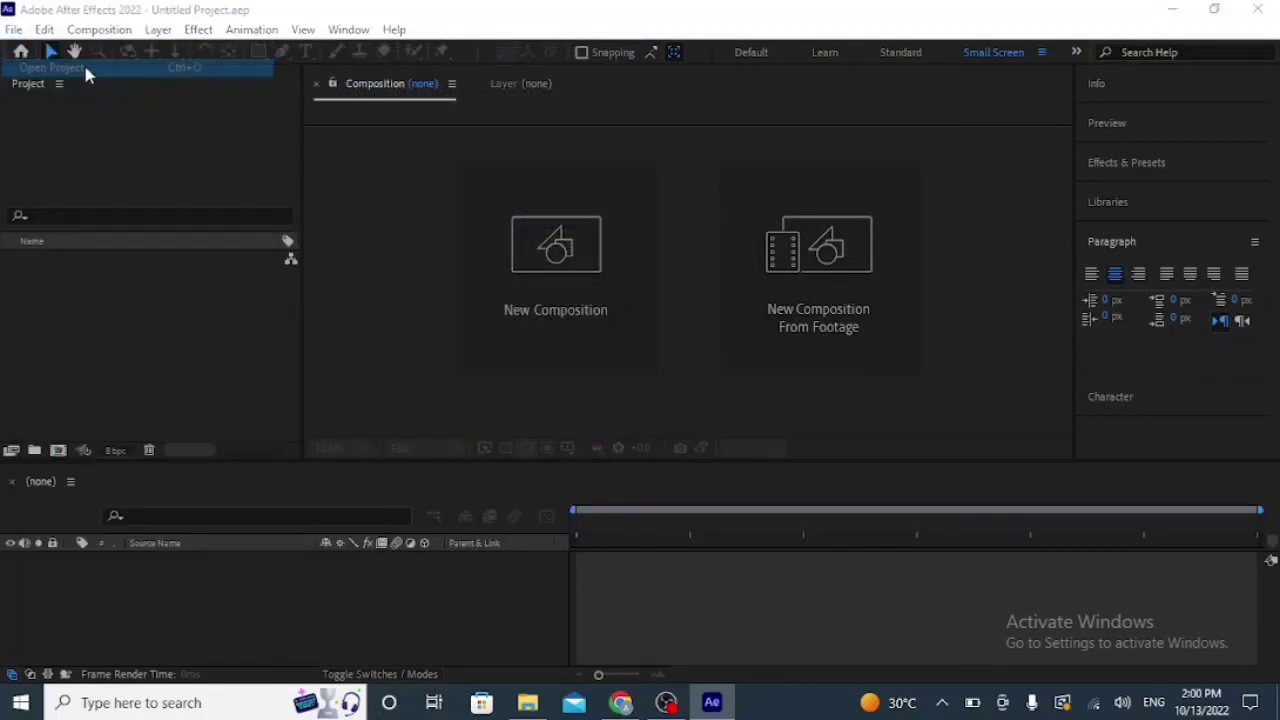
left_click(52, 68)
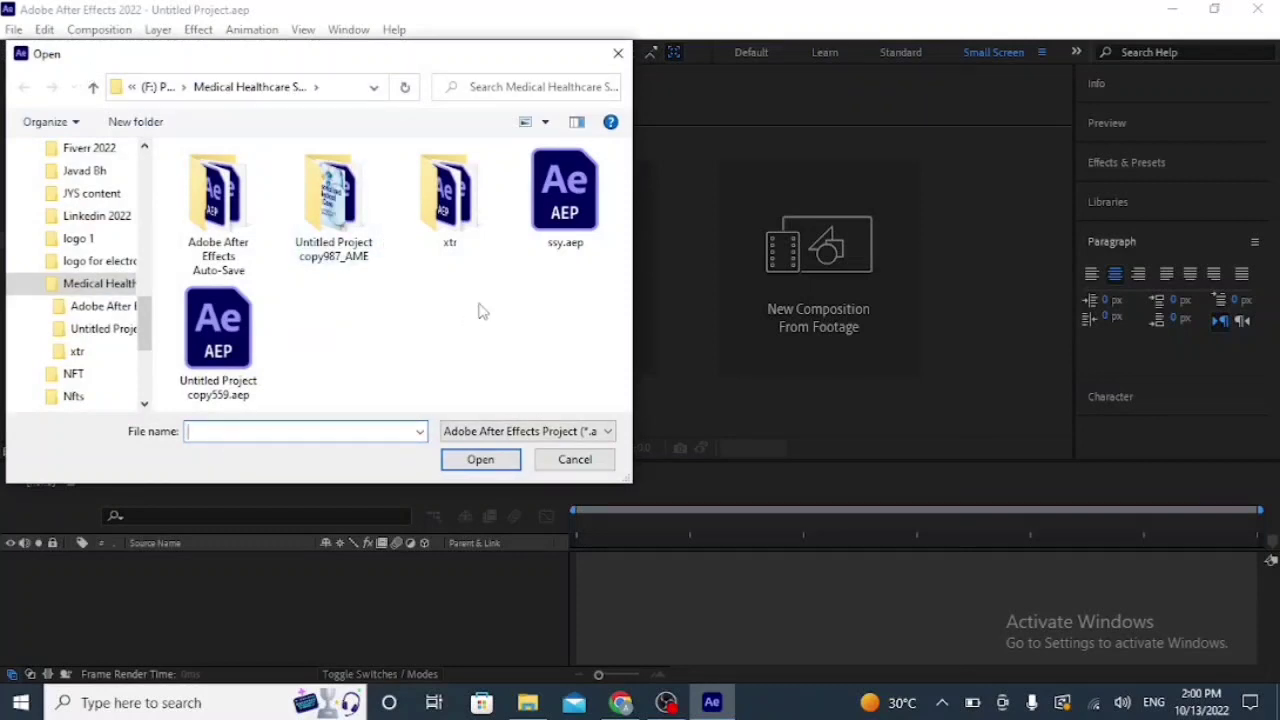
double_click(218, 328)
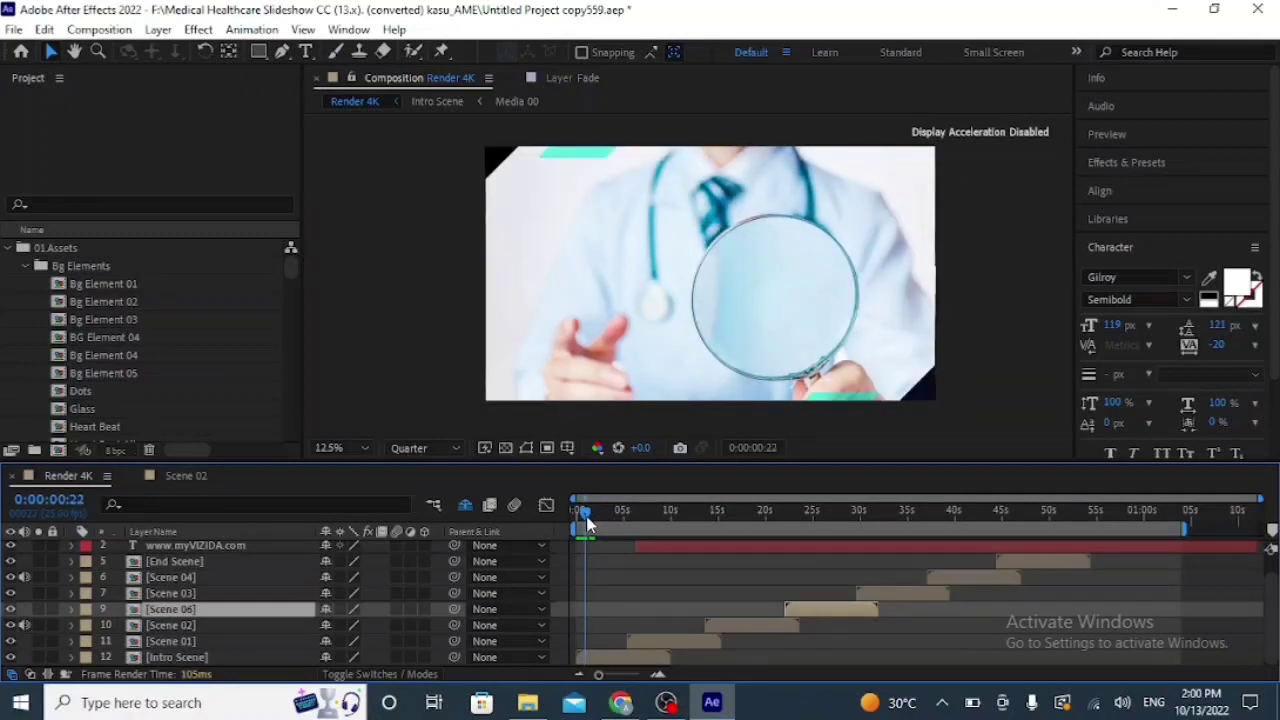
Step: Scrub the time indicator through the Render 4K intro frames showing the doctor with a magnifying glass
left_click_drag(584, 512, 584, 512)
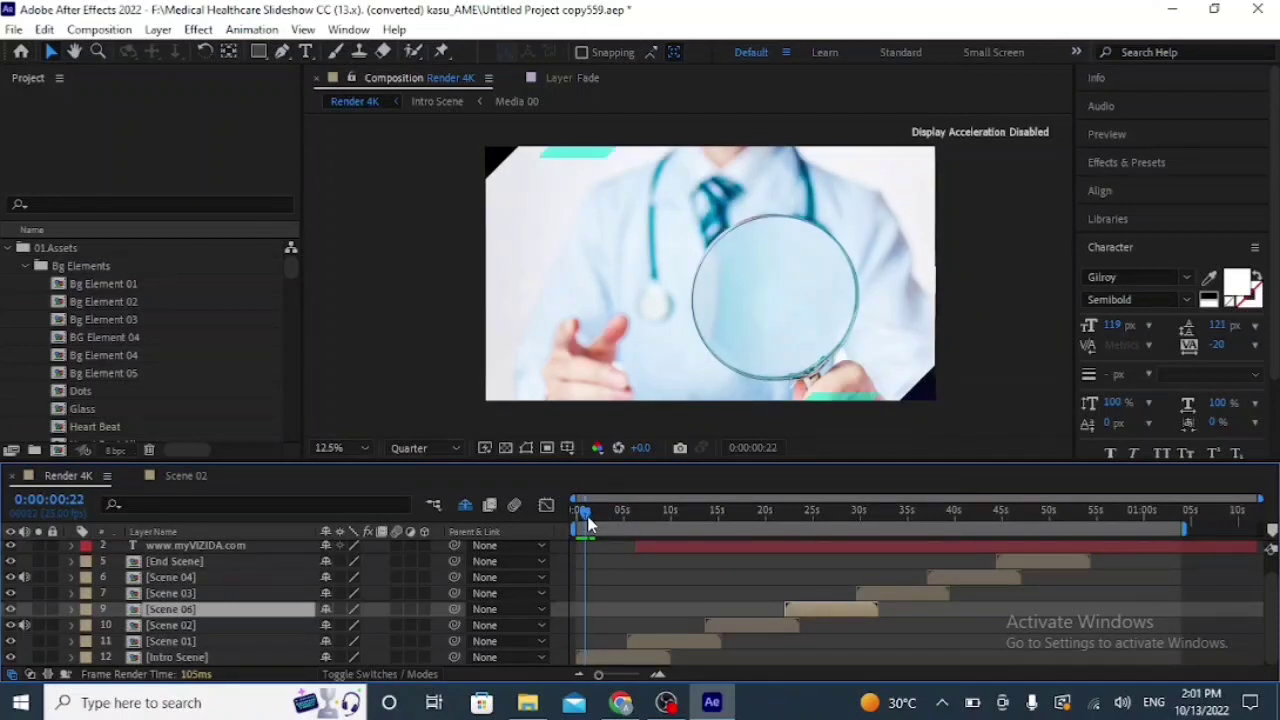
left_click_drag(584, 524, 582, 524)
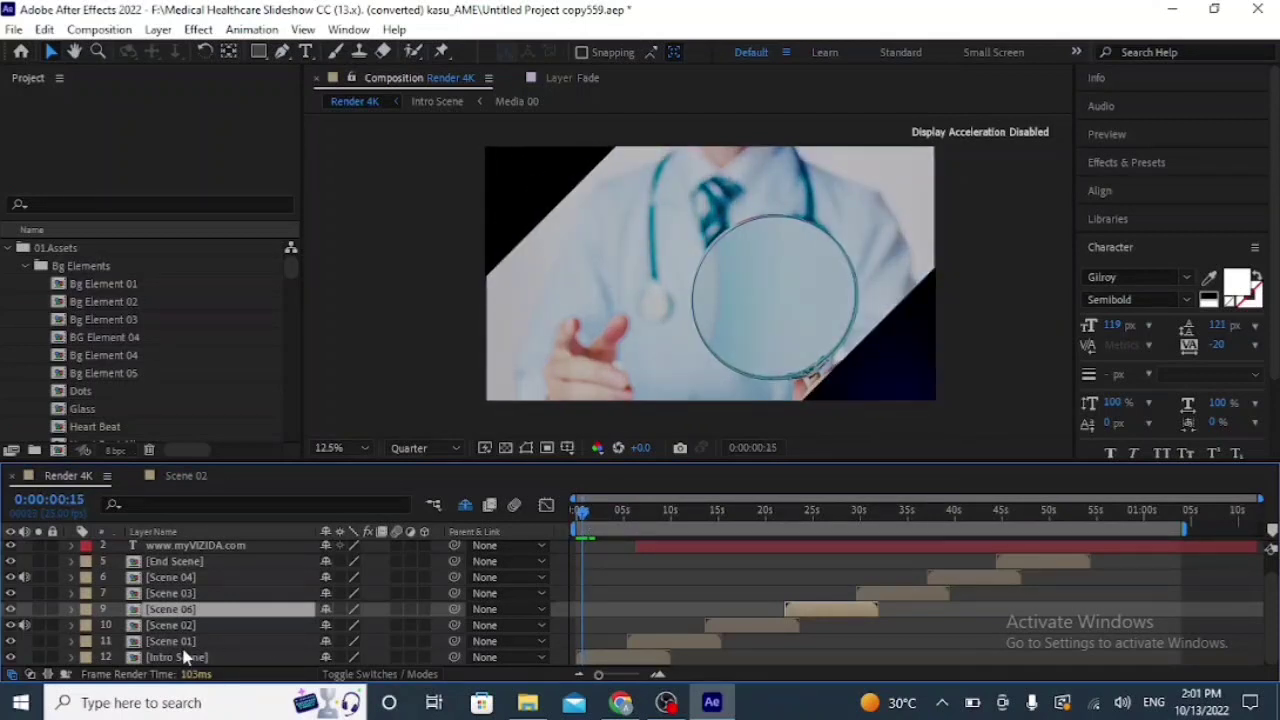